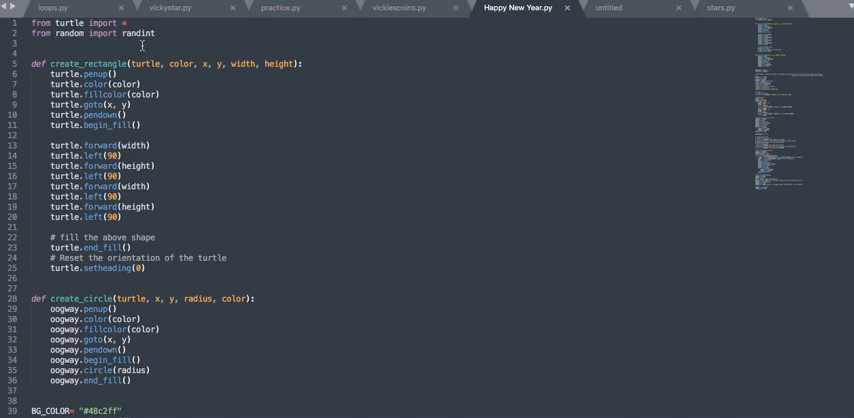
mouse_move(216, 197)
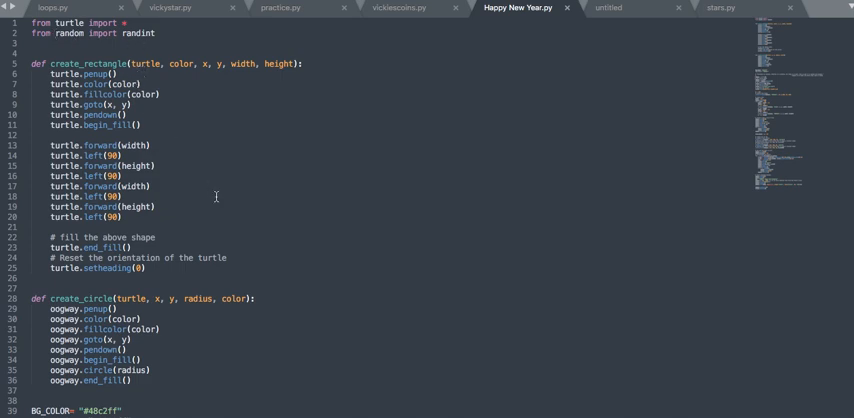
scroll(down, 3)
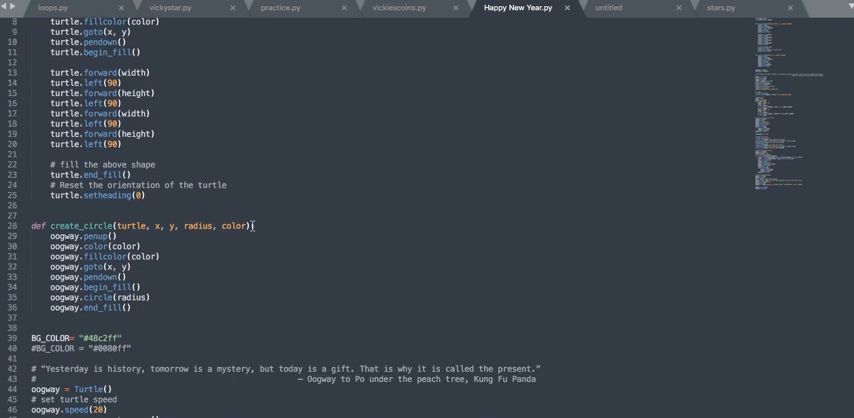
scroll(down, 3)
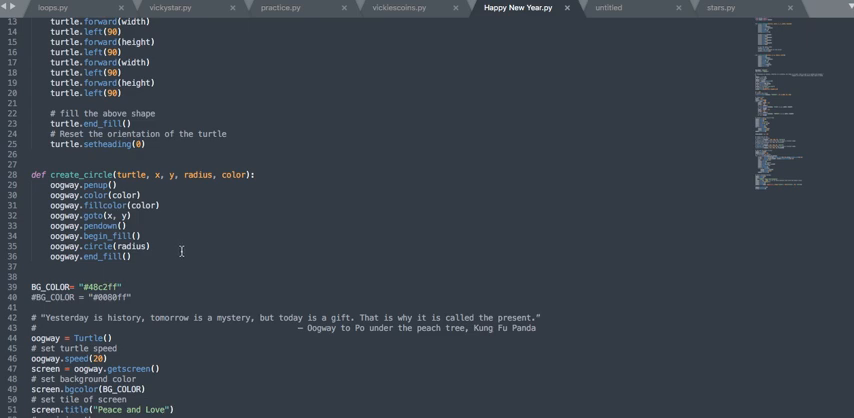
scroll(down, 3)
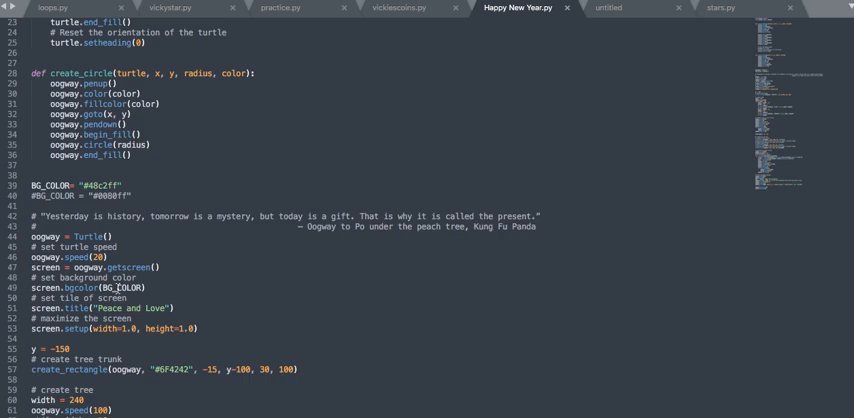
scroll(down, 3)
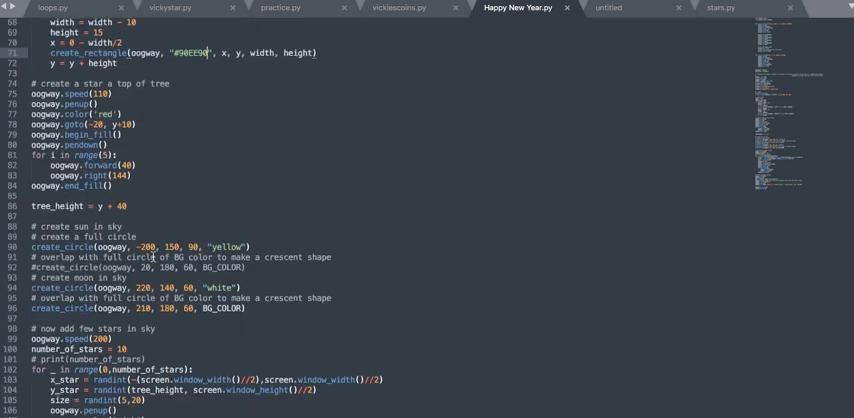
scroll(down, 3)
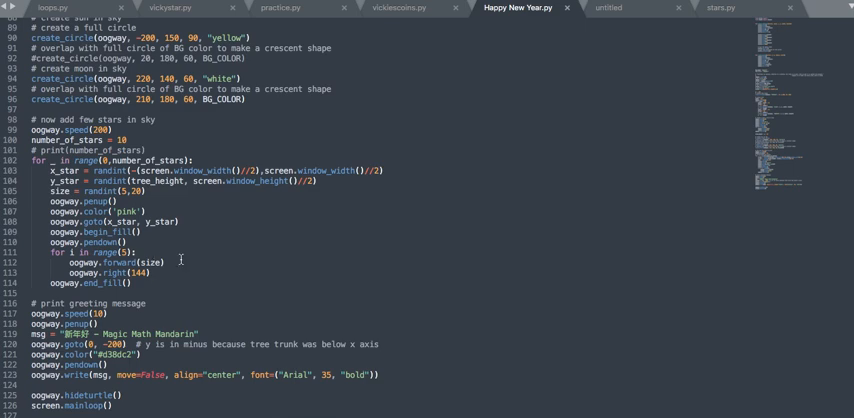